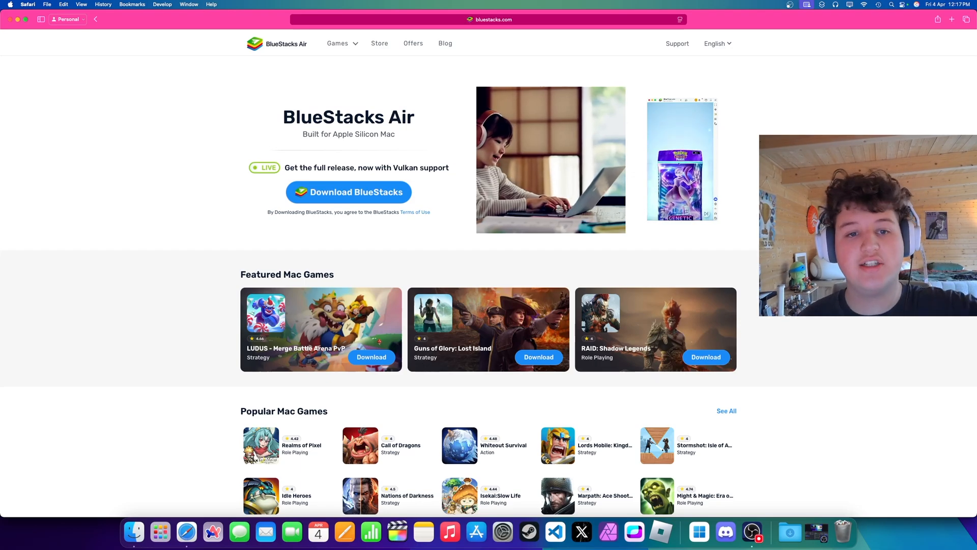
# - Download the BlueStacks Air installer from bluestacks.com, allowing downloads from the site
pyautogui.click(348, 192)
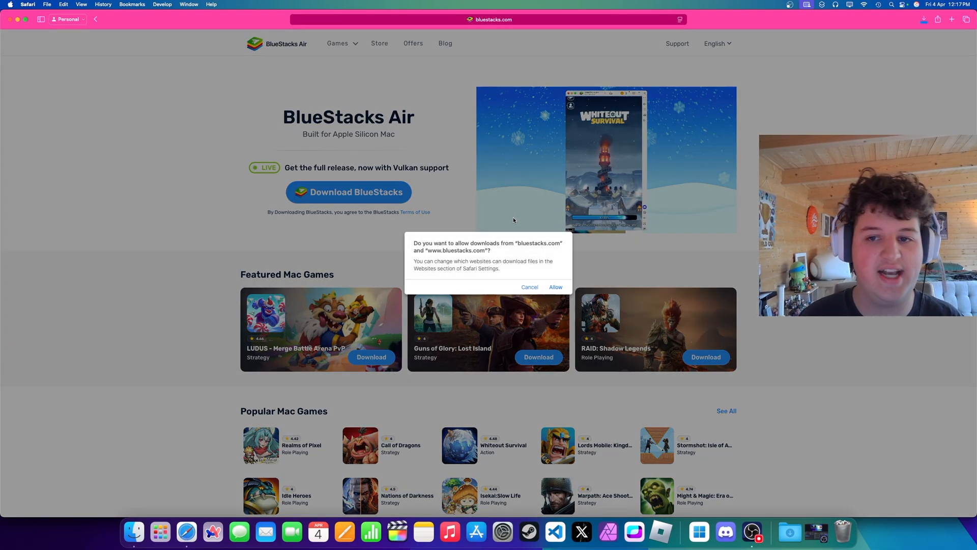
pyautogui.click(555, 287)
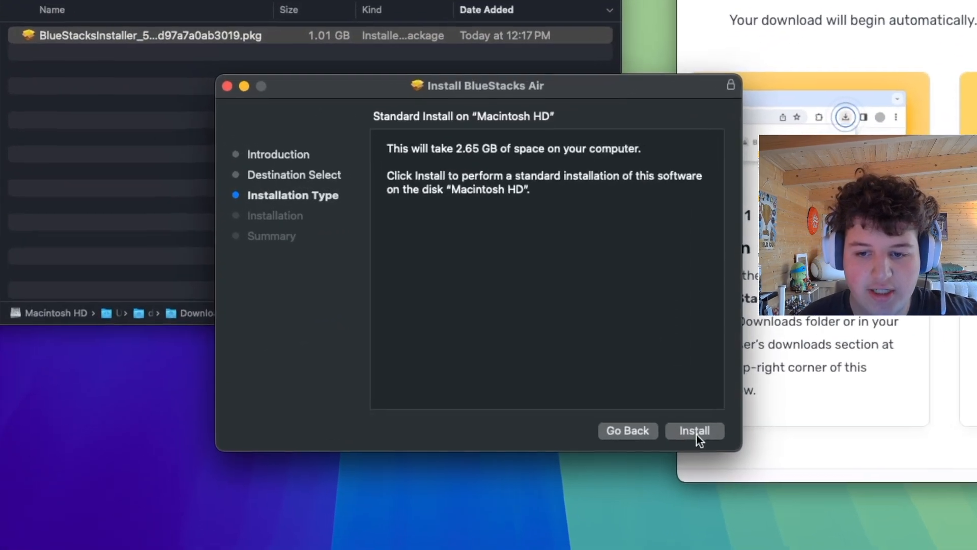
# - Start the standard BlueStacks Air install on Macintosh HD and authorise it with the password
pyautogui.click(693, 431)
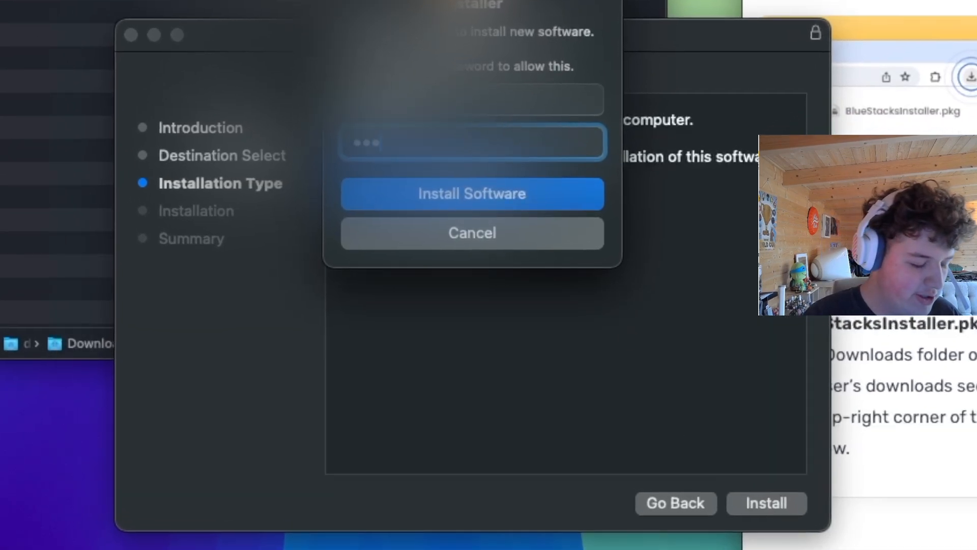
pyautogui.click(471, 194)
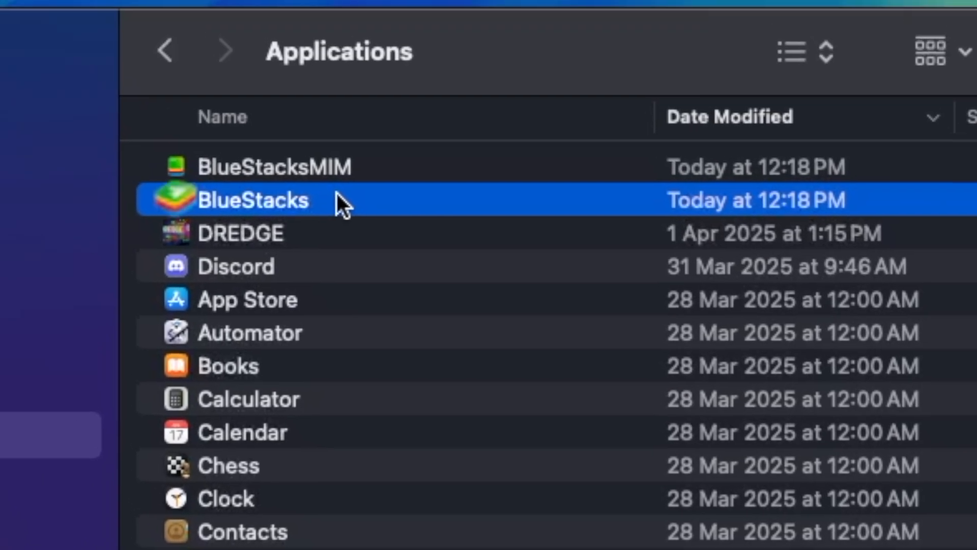
# - Launch BlueStacks from Finder's Applications folder
pyautogui.doubleClick(253, 200)
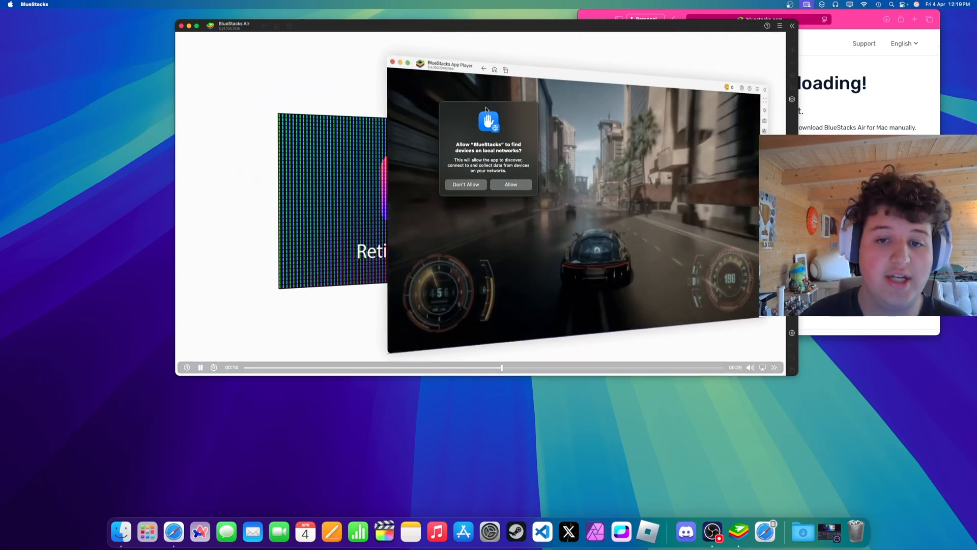
# - Allow local network access, sign in to Google Play, and accept the Google terms
pyautogui.click(510, 183)
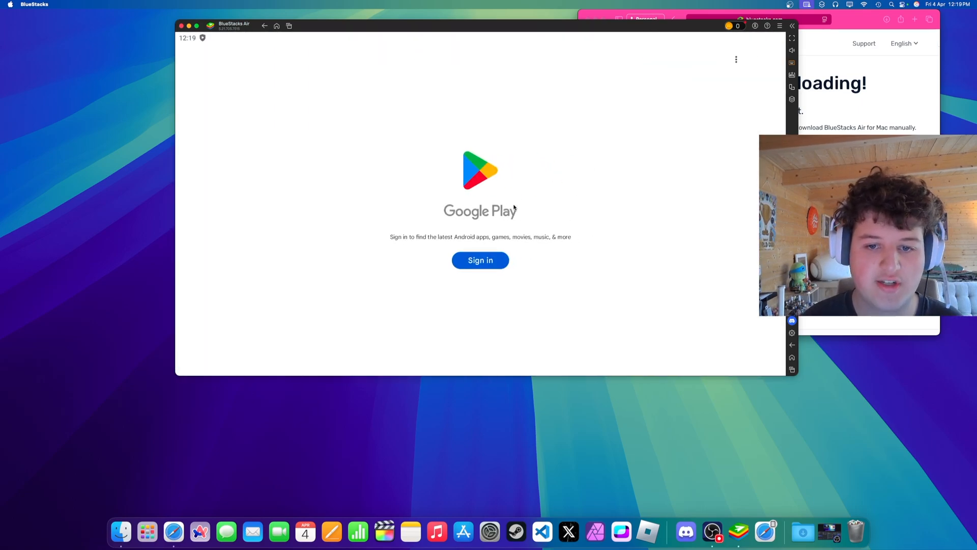
pyautogui.click(479, 260)
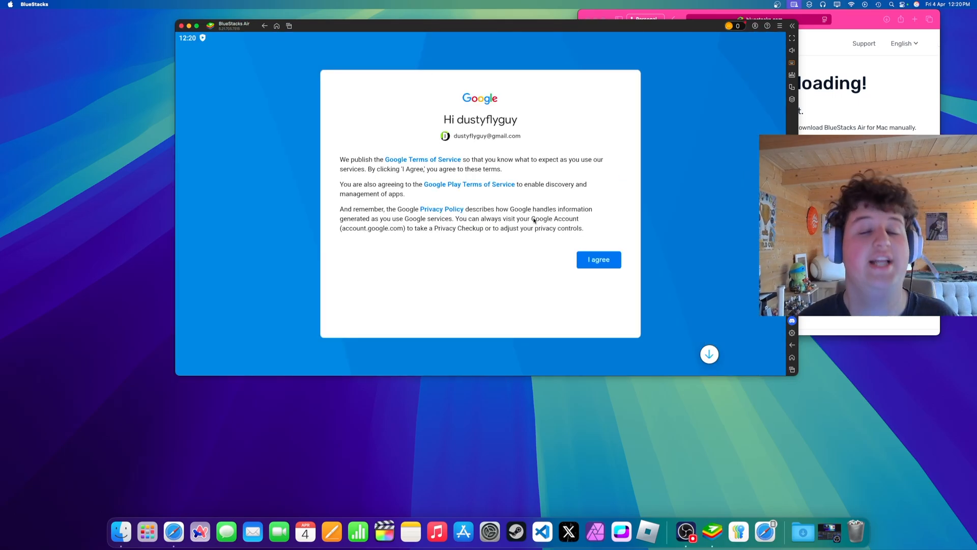
pyautogui.click(598, 259)
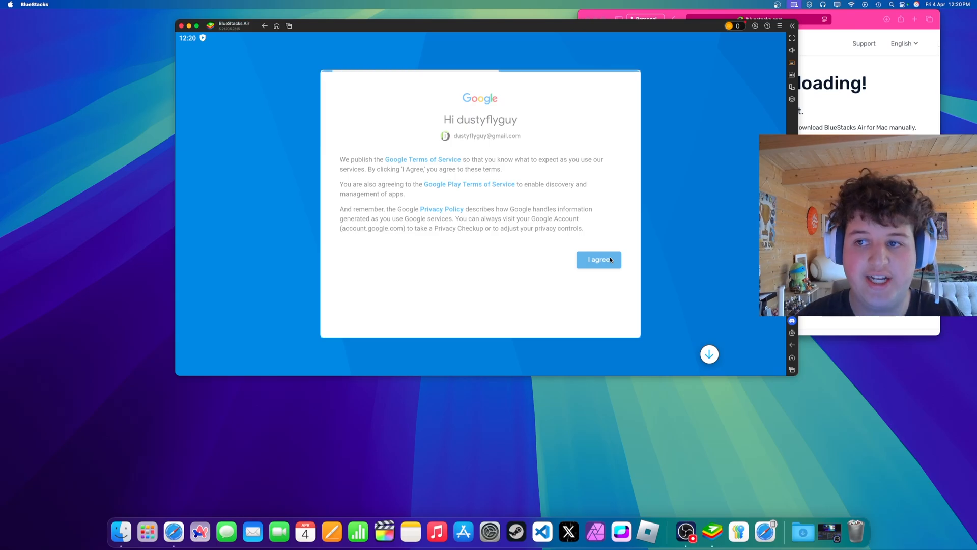
# - Install Pokémon TCG Pocket from its Google Play page
pyautogui.click(598, 259)
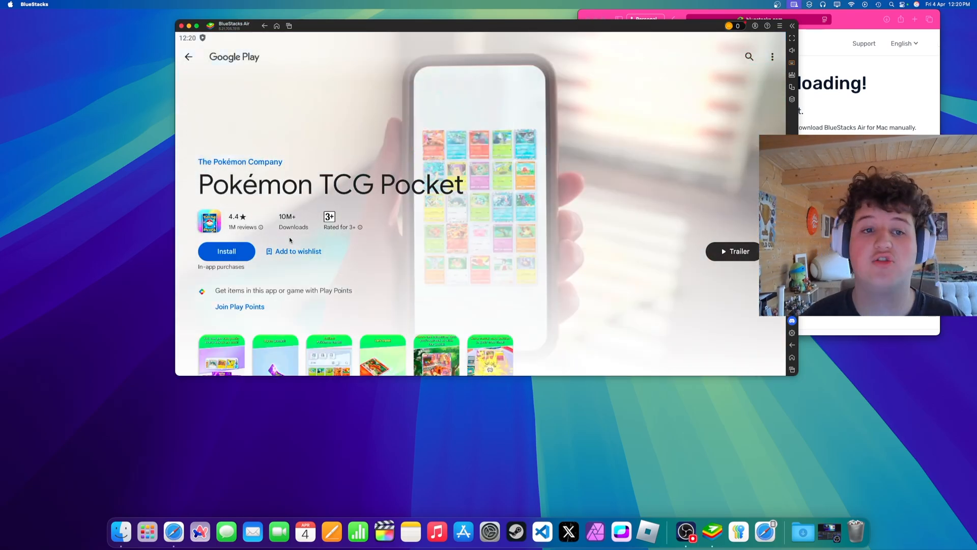
pyautogui.click(226, 251)
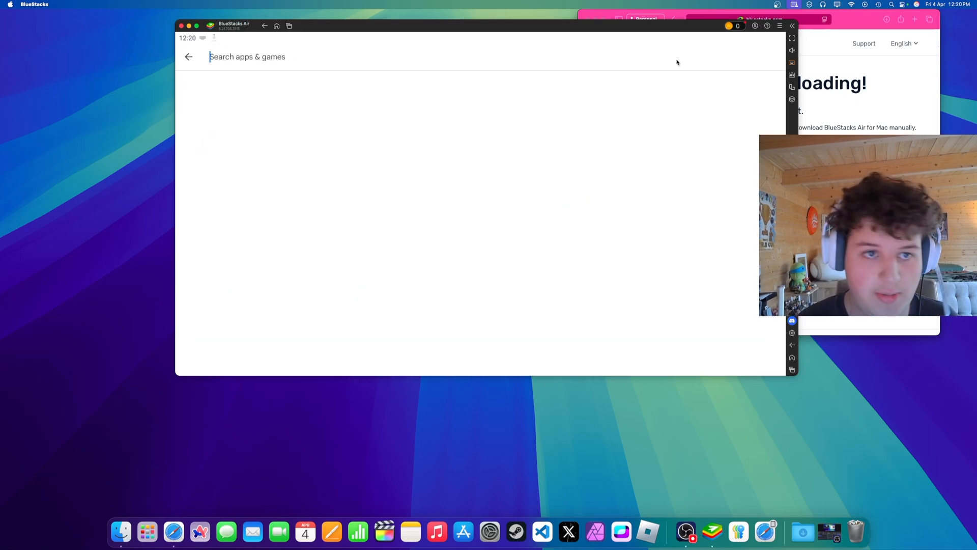
# - Search for and install Zenless Zone Zero, then search for 'ashpalt legends'
pyautogui.write('zenless zone zero')
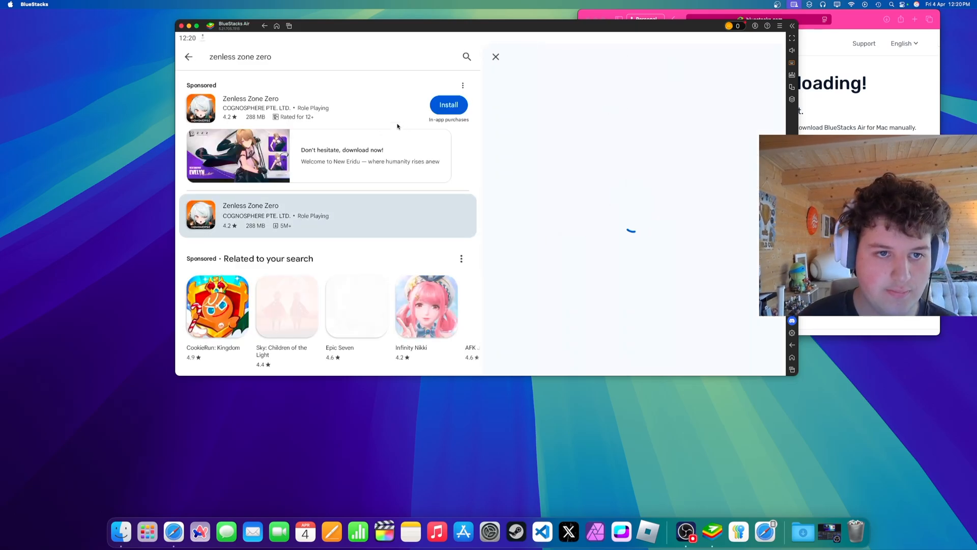
pyautogui.click(448, 104)
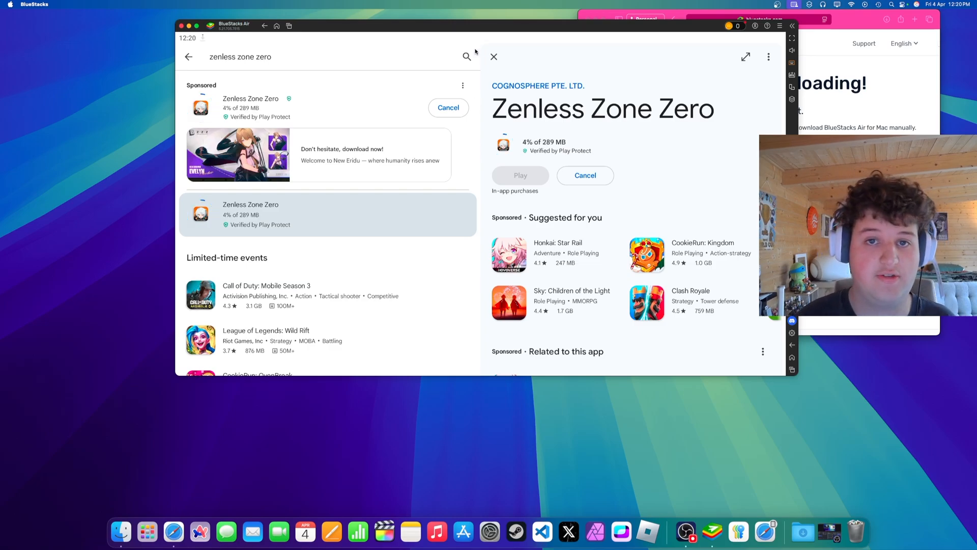
pyautogui.write('ashpalt legends')
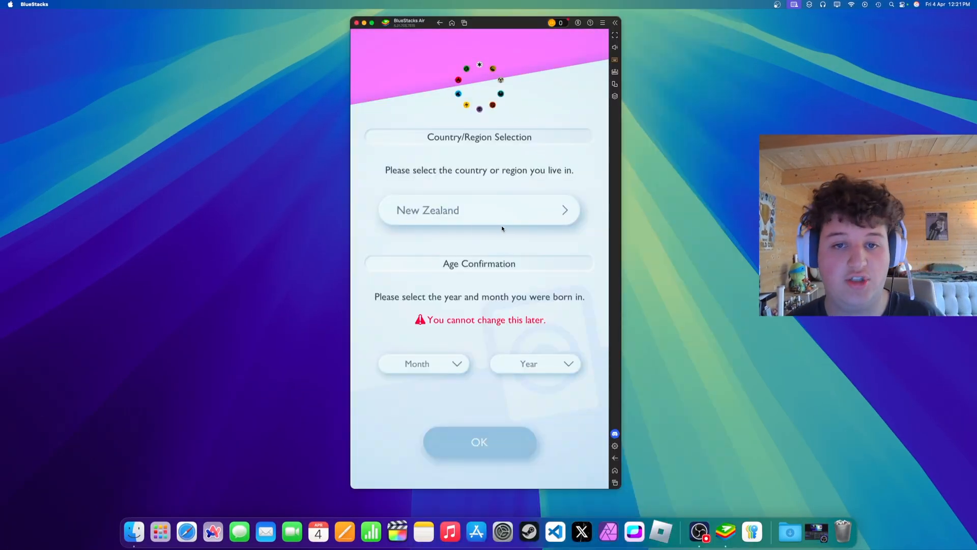
# - Review the Pokémon TCG Pocket Terms of Use and agree to data sharing
pyautogui.click(423, 363)
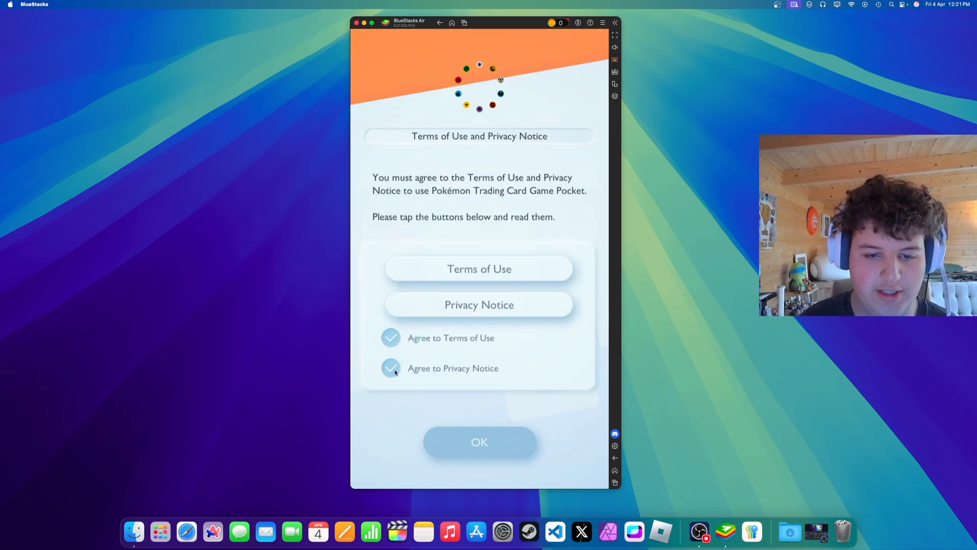
pyautogui.click(479, 269)
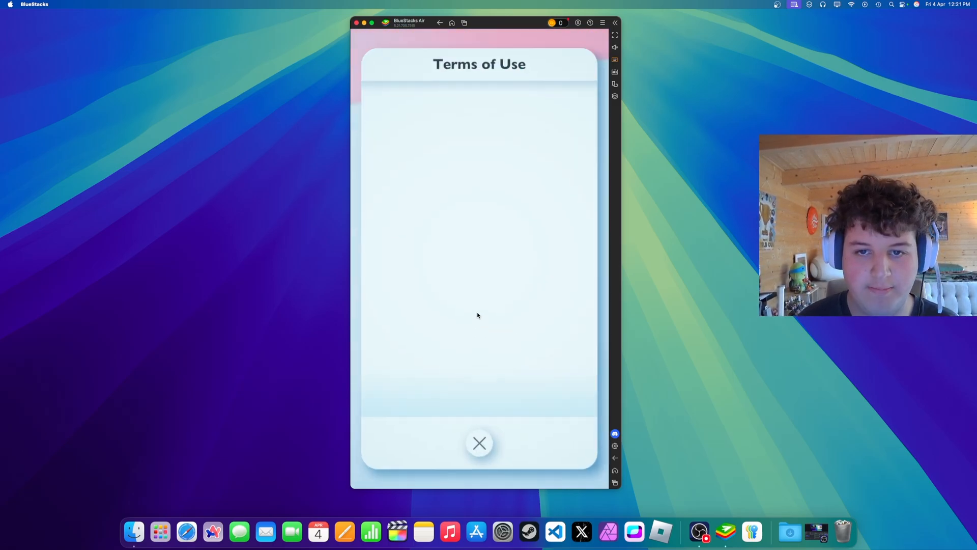
pyautogui.click(479, 443)
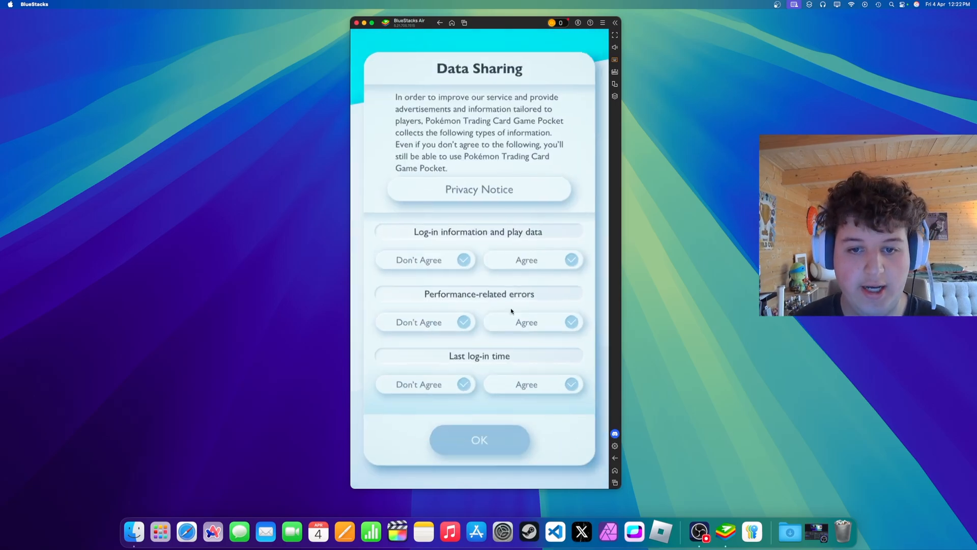
pyautogui.click(527, 322)
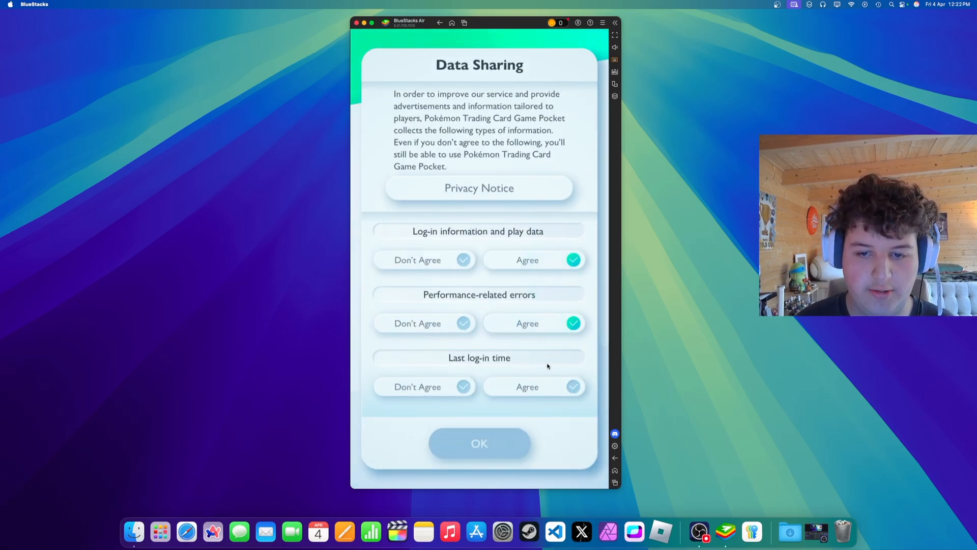
# - Create new save data and skip account linking
pyautogui.click(478, 442)
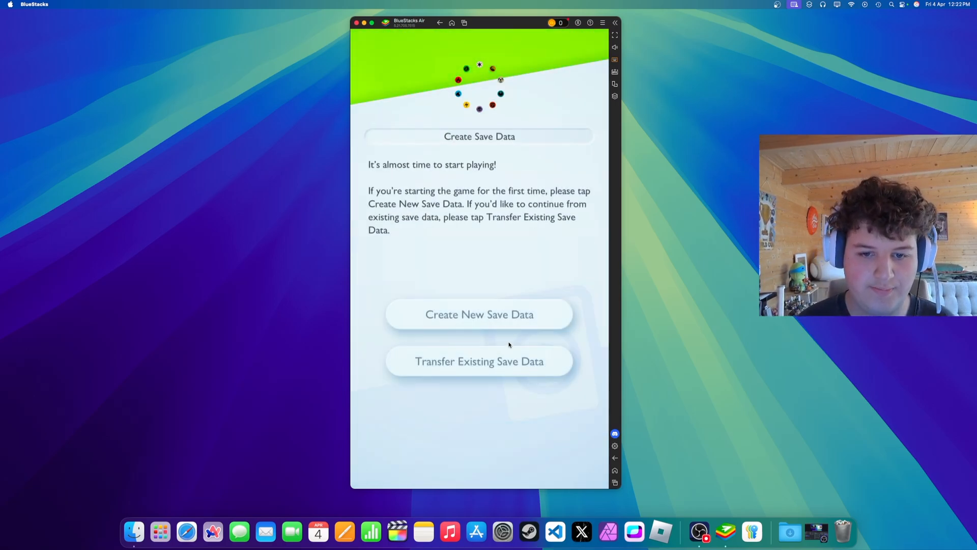
pyautogui.click(478, 313)
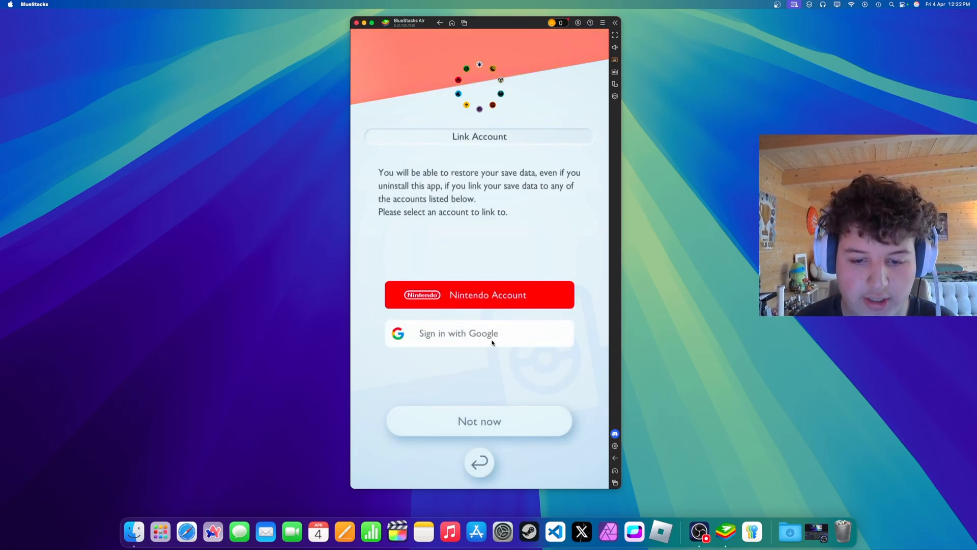
pyautogui.moveTo(513, 420)
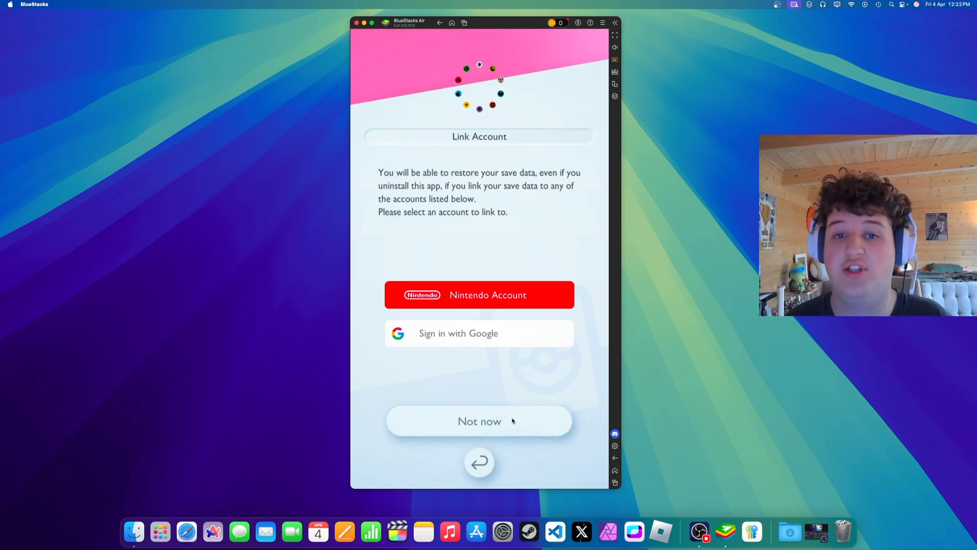
pyautogui.click(480, 421)
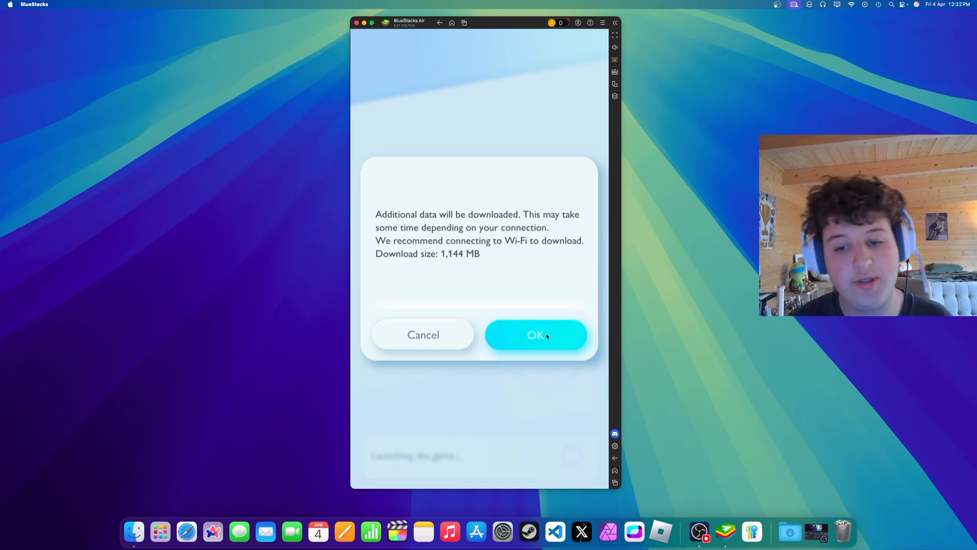
# - Accept downloading the 1,144 MB of Pokémon TCG Pocket game data
pyautogui.click(535, 335)
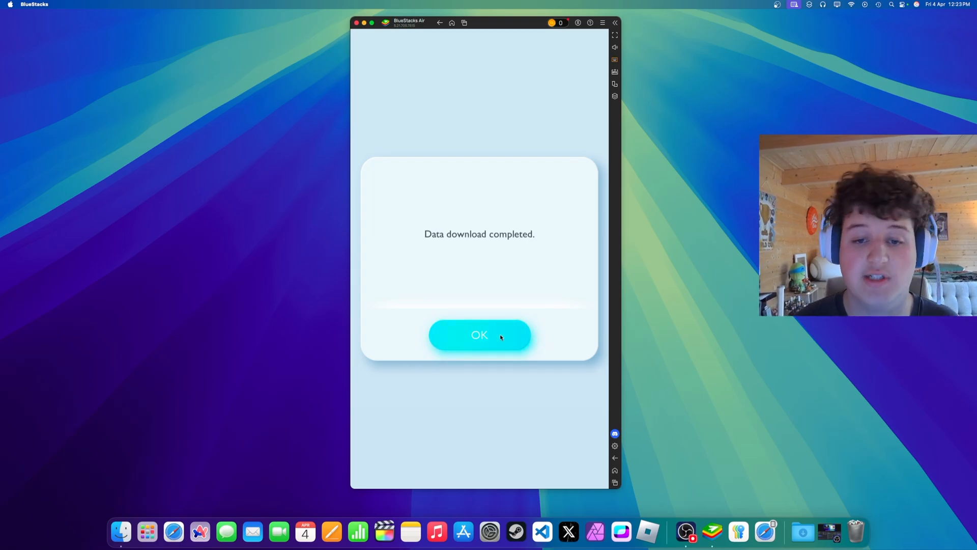
# - Dismiss the download-completed notice and pick the Mewtwo booster pack
pyautogui.click(479, 335)
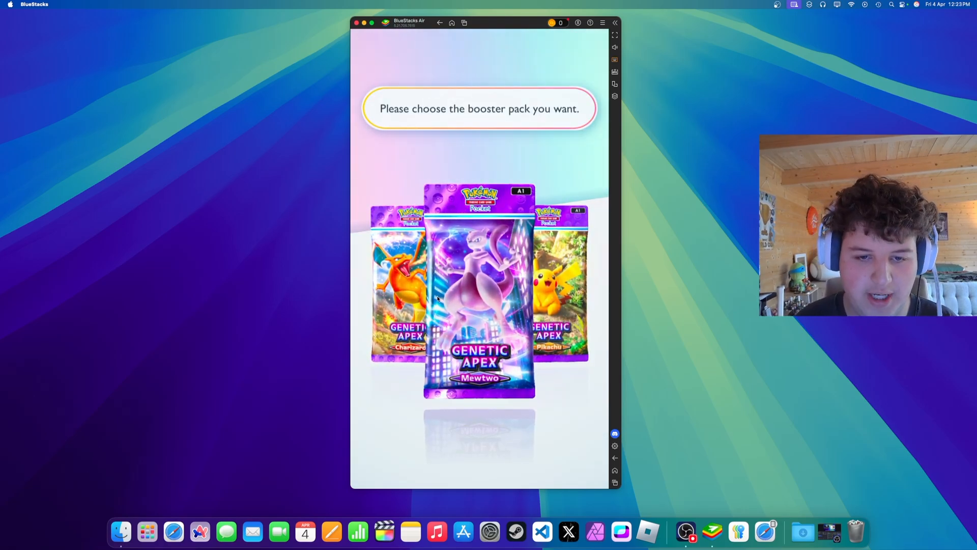
pyautogui.click(477, 294)
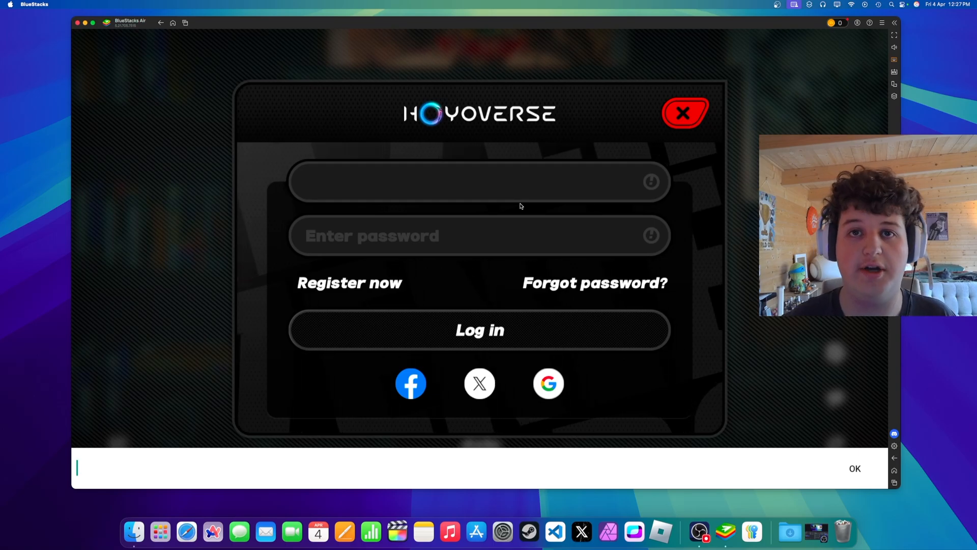
# - Select the account field on the HoYoverse login form
pyautogui.click(684, 113)
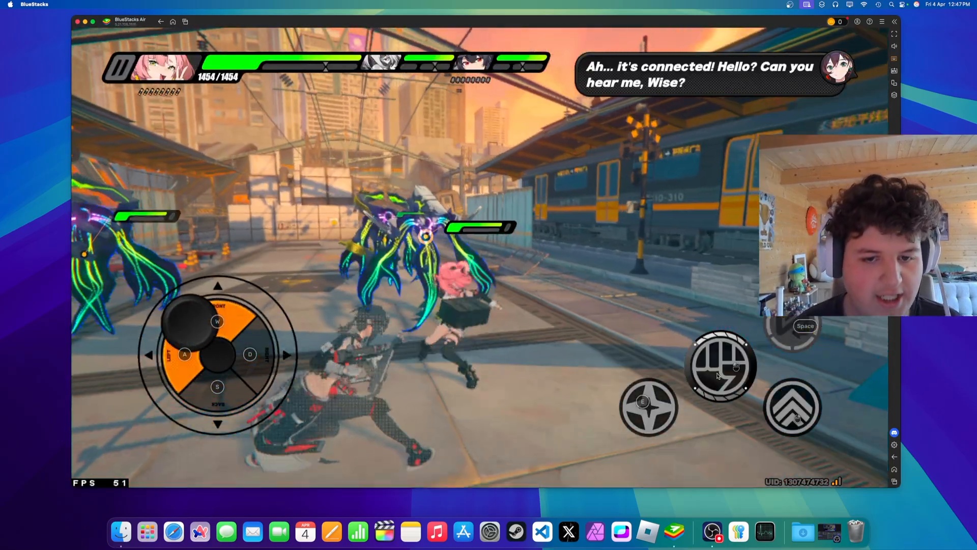
# - Fight the Zenless Zone Zero battle, attacking enemies and finishing the stunned one
pyautogui.click(721, 364)
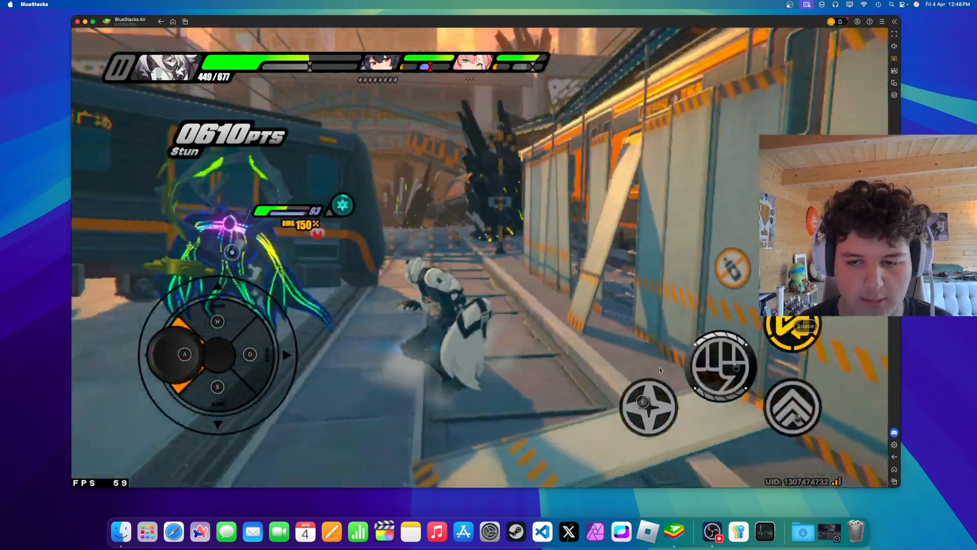
pyautogui.click(722, 366)
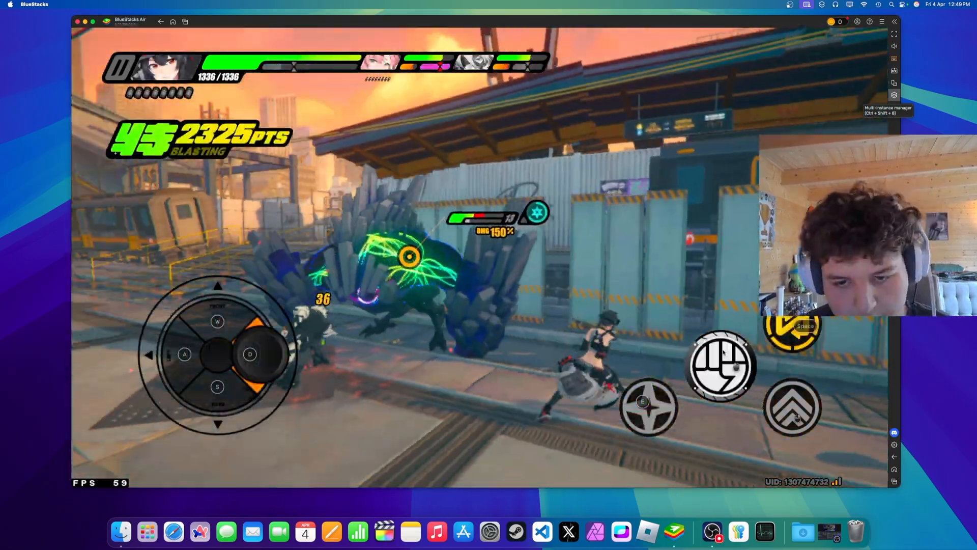
pyautogui.click(648, 405)
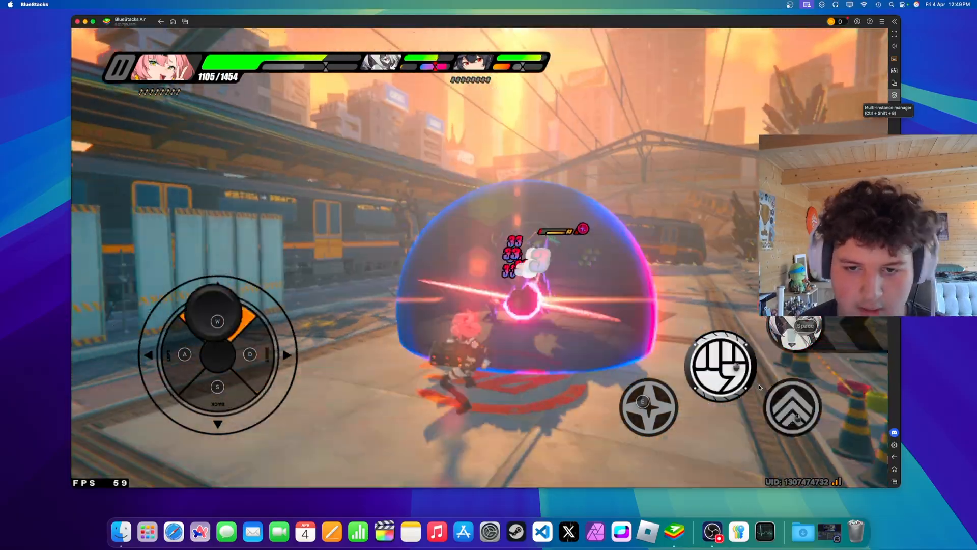
pyautogui.click(721, 367)
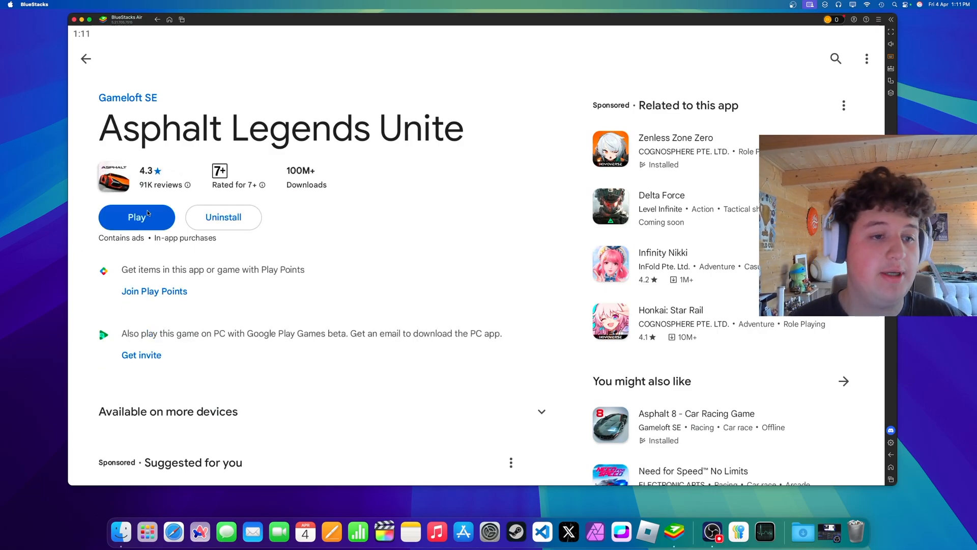
# - Launch Asphalt Legends Unite from its Play Store page
pyautogui.click(136, 217)
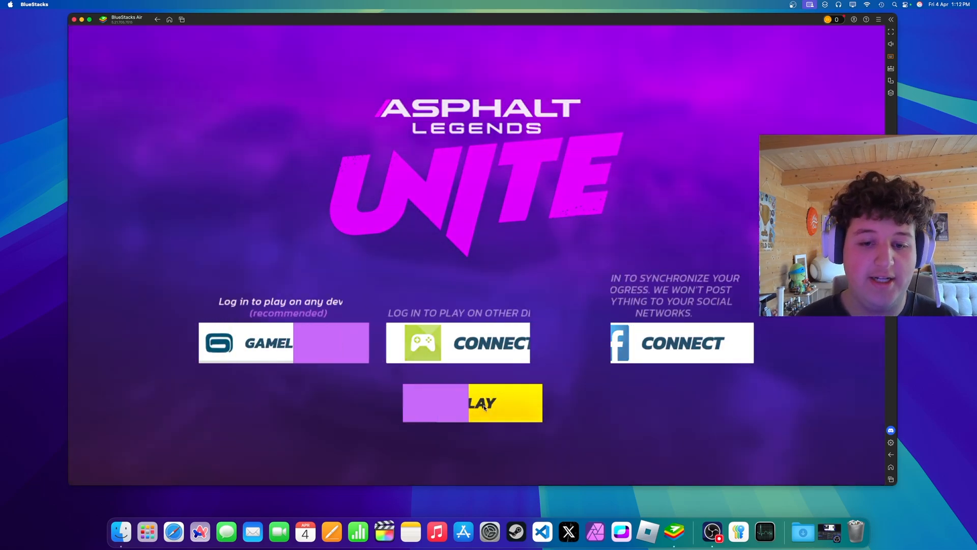
# - Choose PLAY on the Asphalt title screen without logging in
pyautogui.click(472, 402)
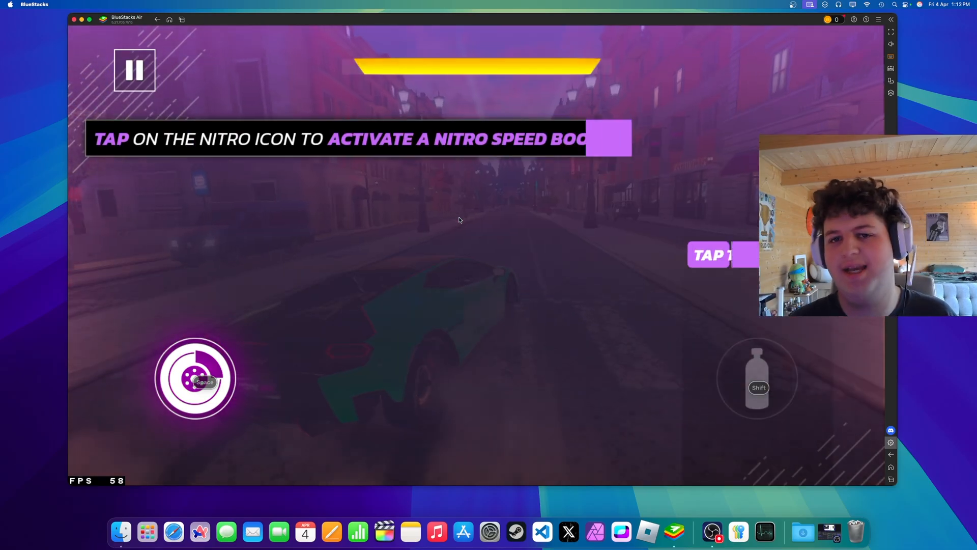
# - Drive the tutorial race to a 1st-place finish in 00:42.109
pyautogui.click(758, 378)
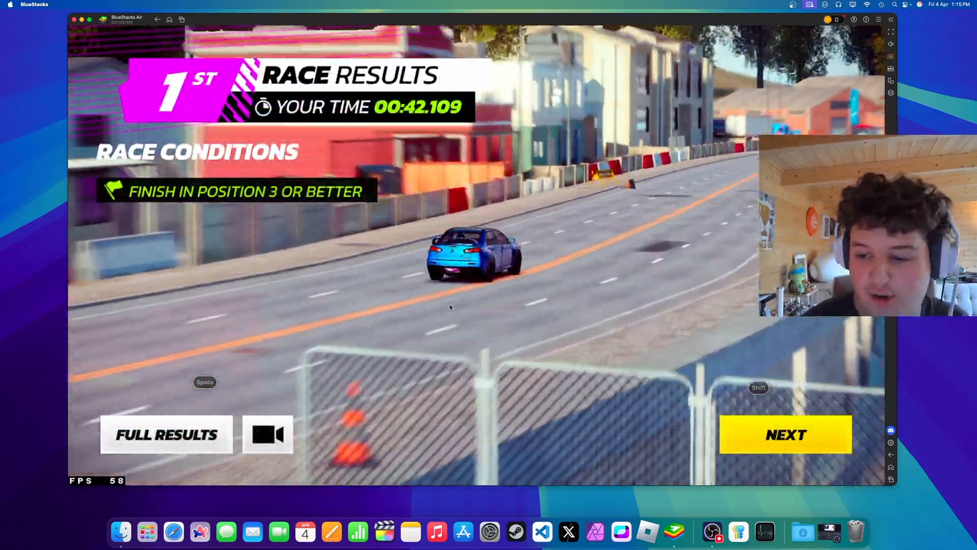
# - Advance past Race Results and Race Rewards, collecting 1,850 credits
pyautogui.click(785, 434)
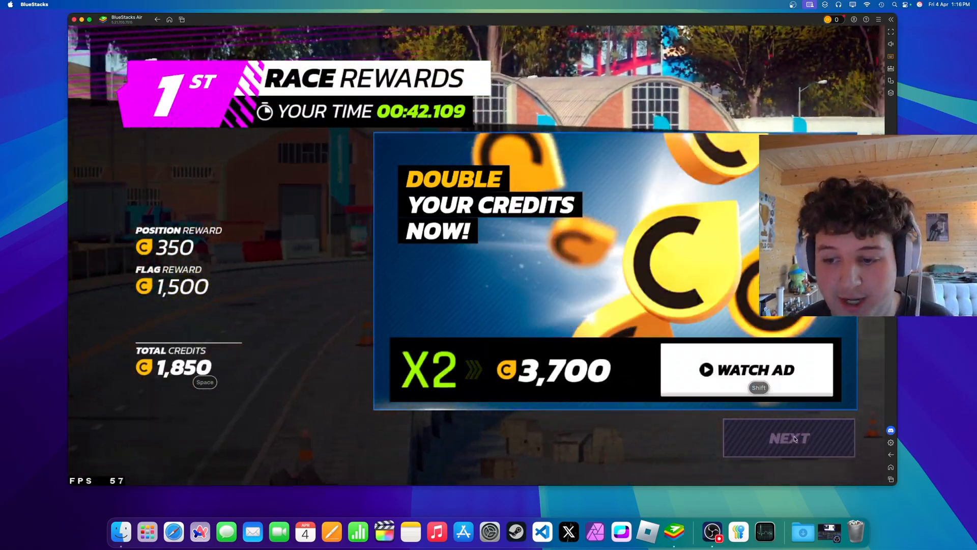
pyautogui.click(789, 437)
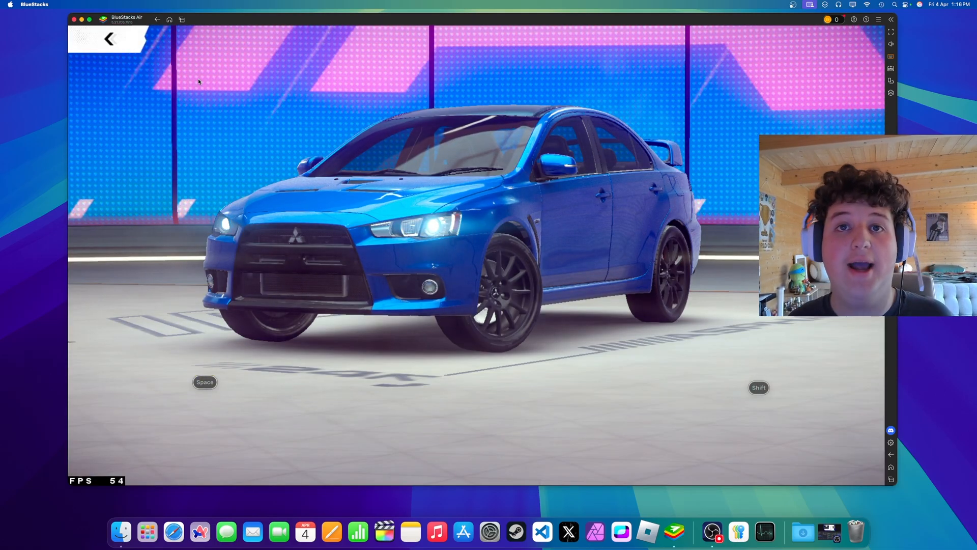